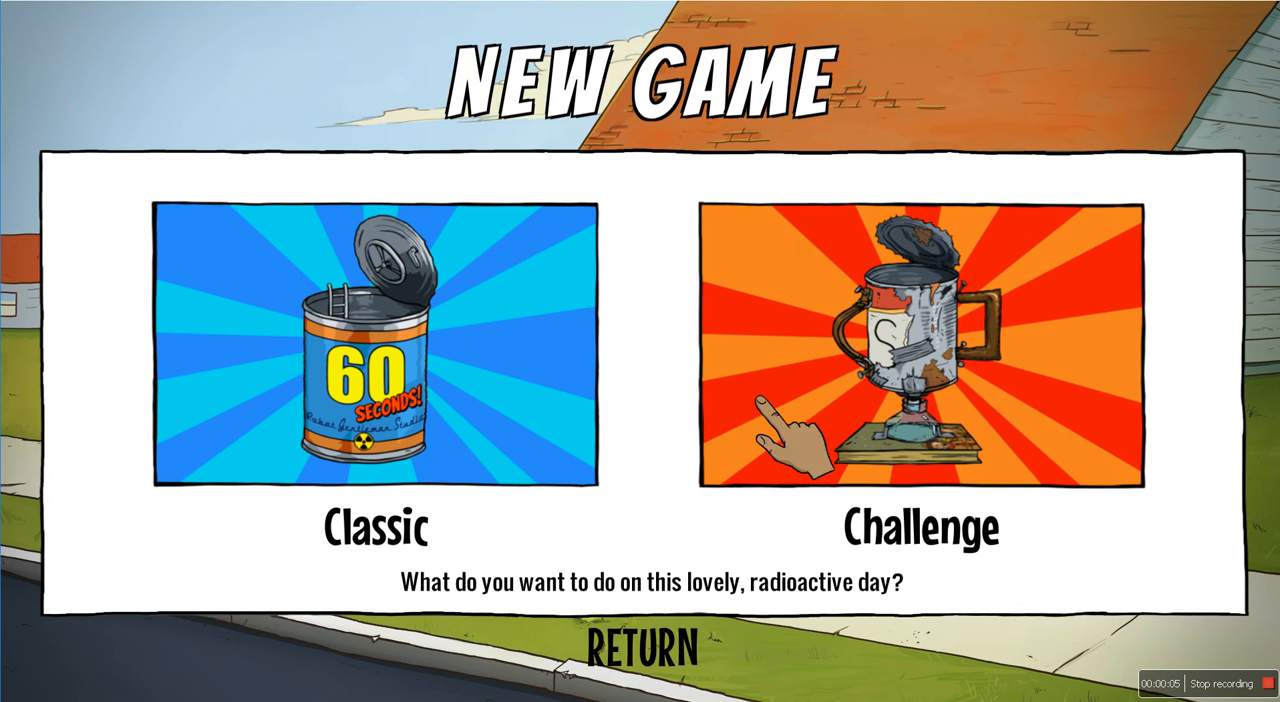
Step: Choose the Challenge mode and select the SOUP HOT challenge
click(920, 350)
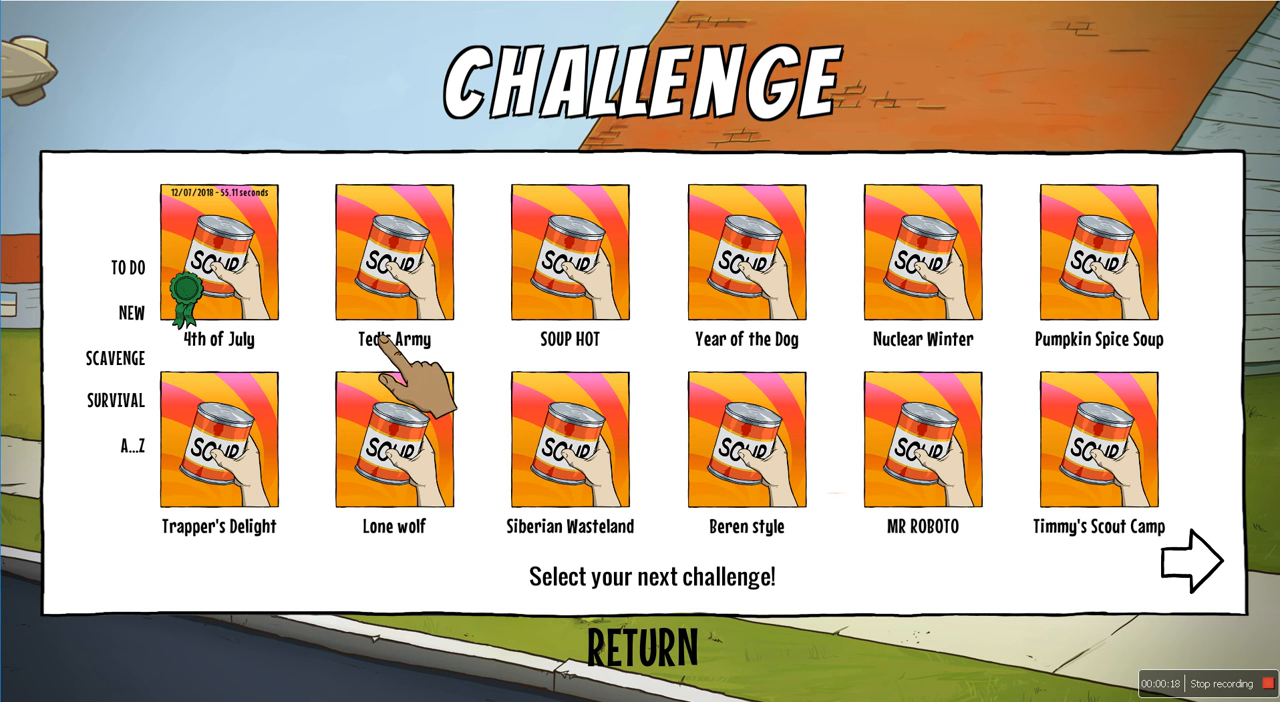
mouse_move(1190, 440)
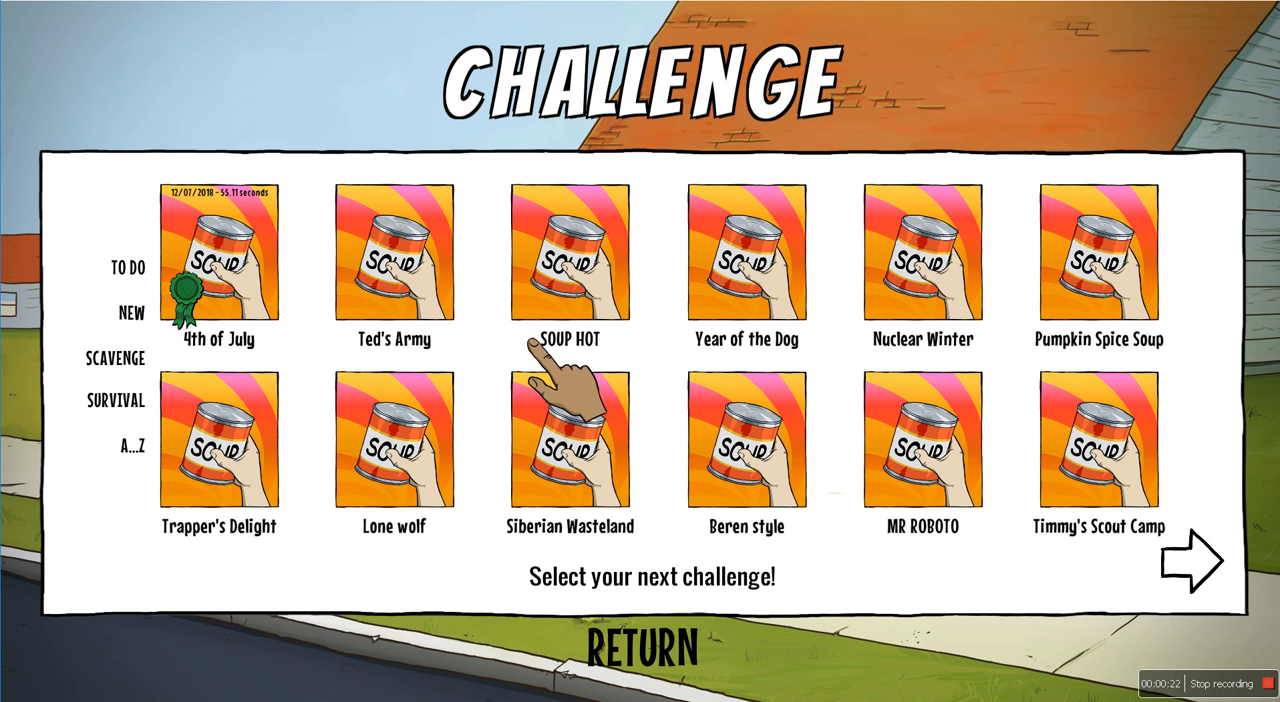
click(564, 268)
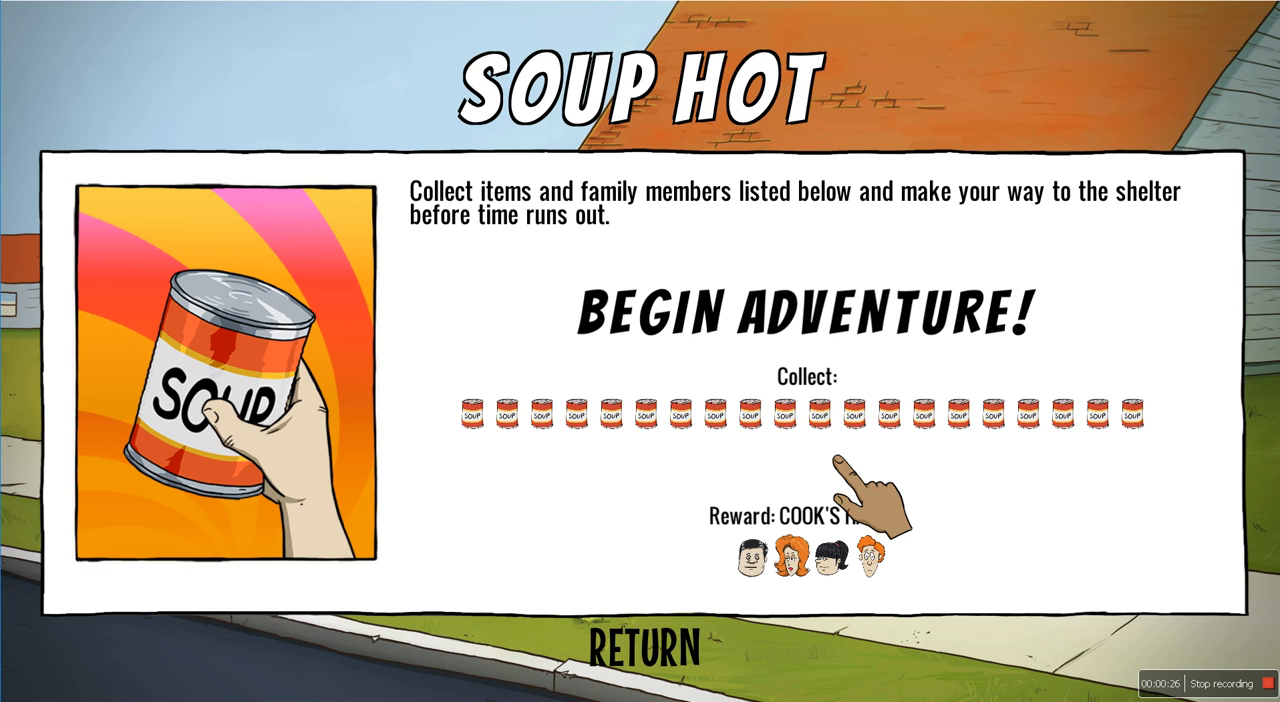
click(804, 308)
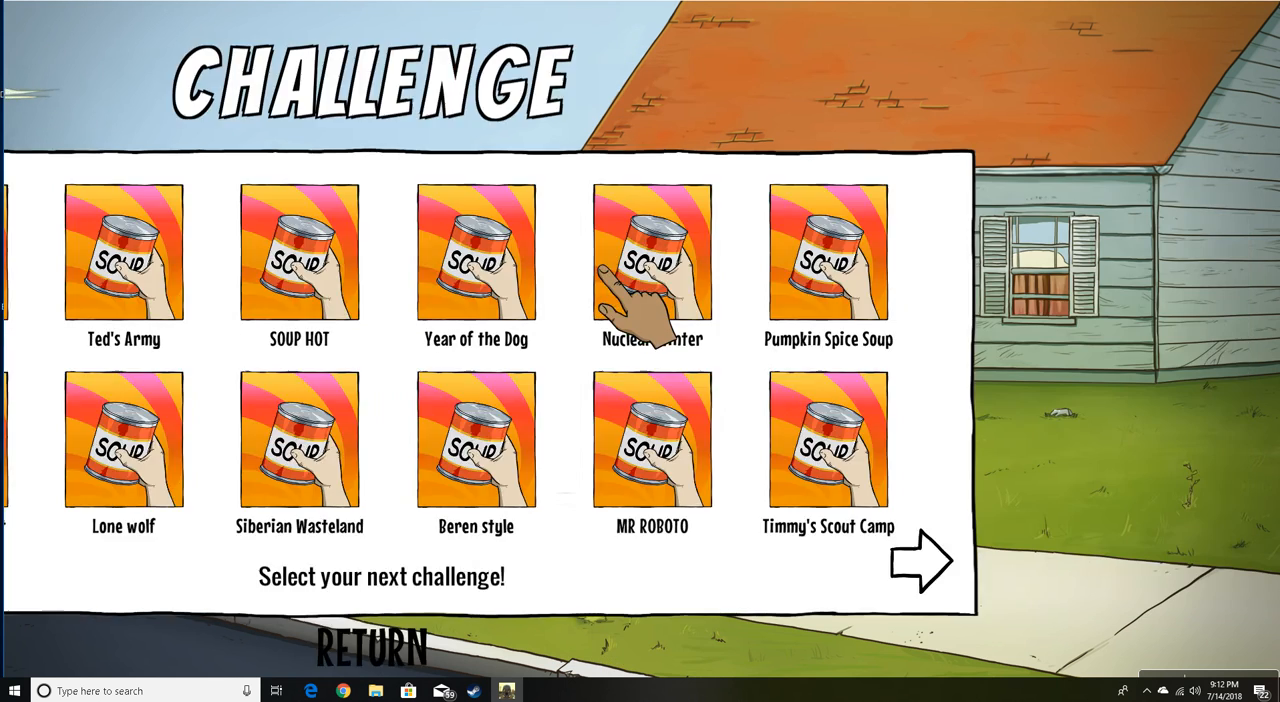
Step: Select the SOUP HOT challenge again and begin the adventure
click(298, 262)
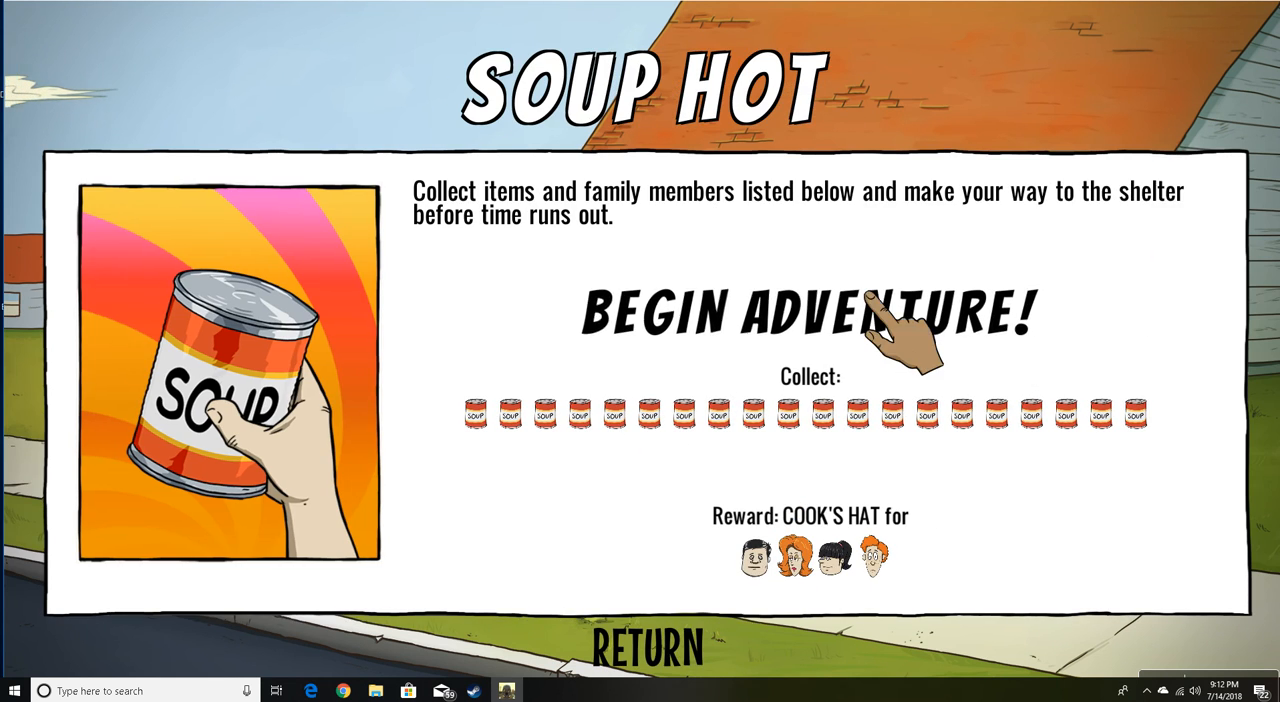
click(808, 308)
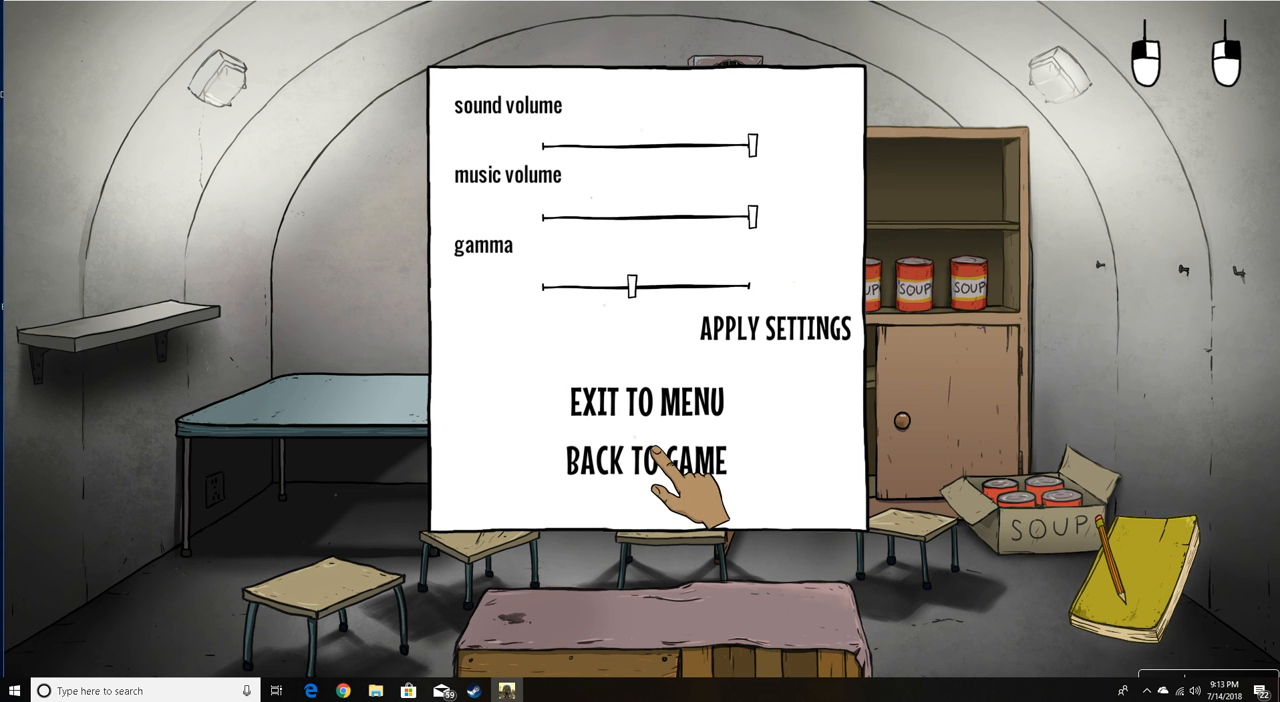
Step: Resume the game in the shelter from the pause menu
click(644, 462)
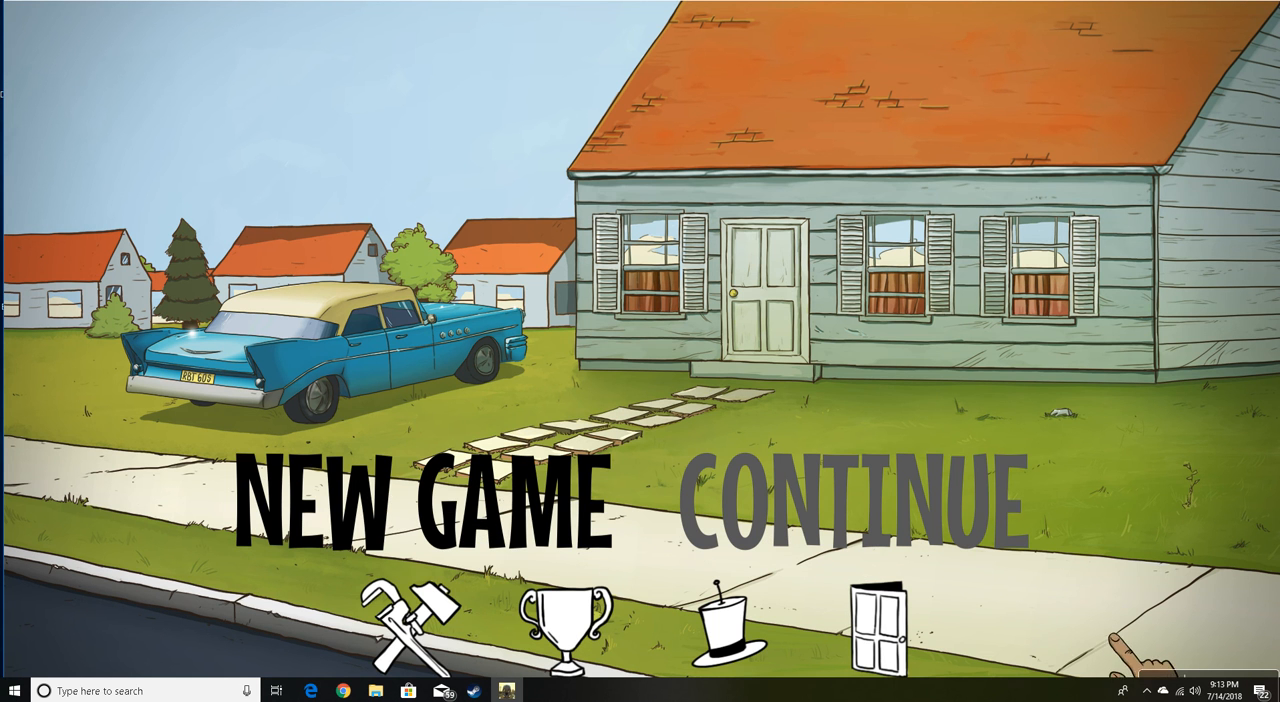
click(420, 498)
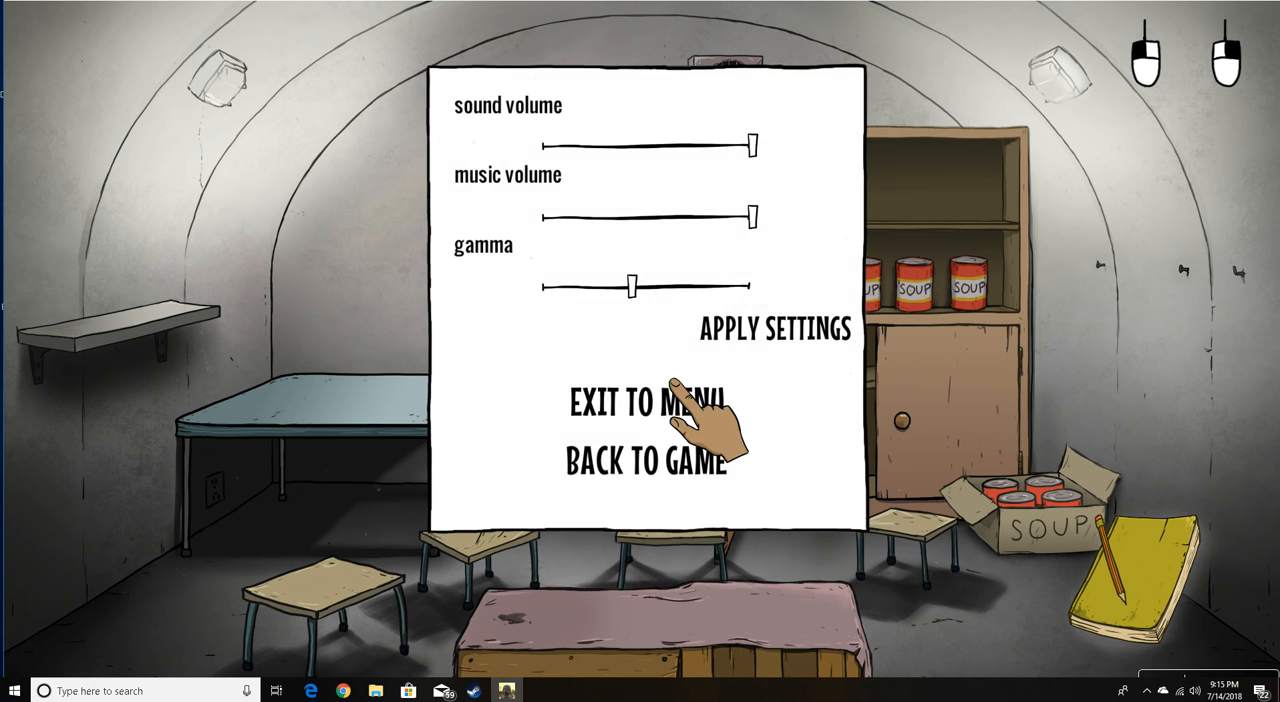
Step: Exit to the menu and start a new SOUP HOT challenge adventure
click(648, 462)
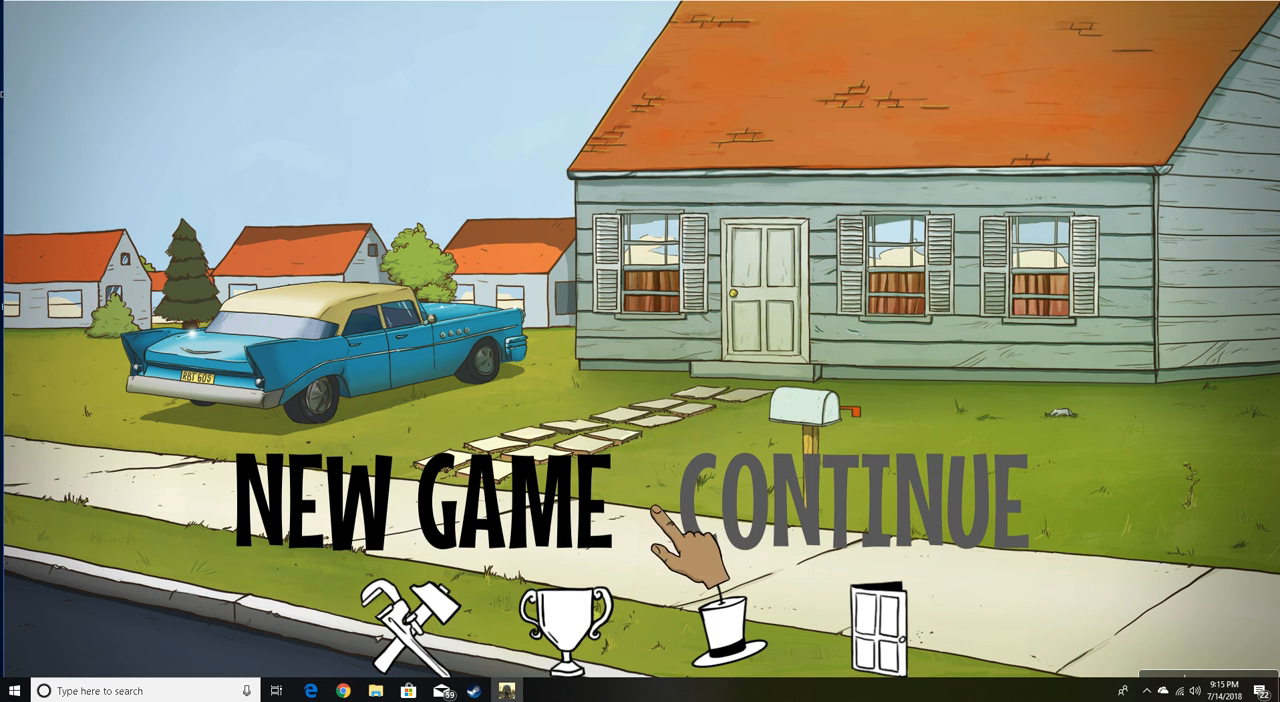
click(420, 510)
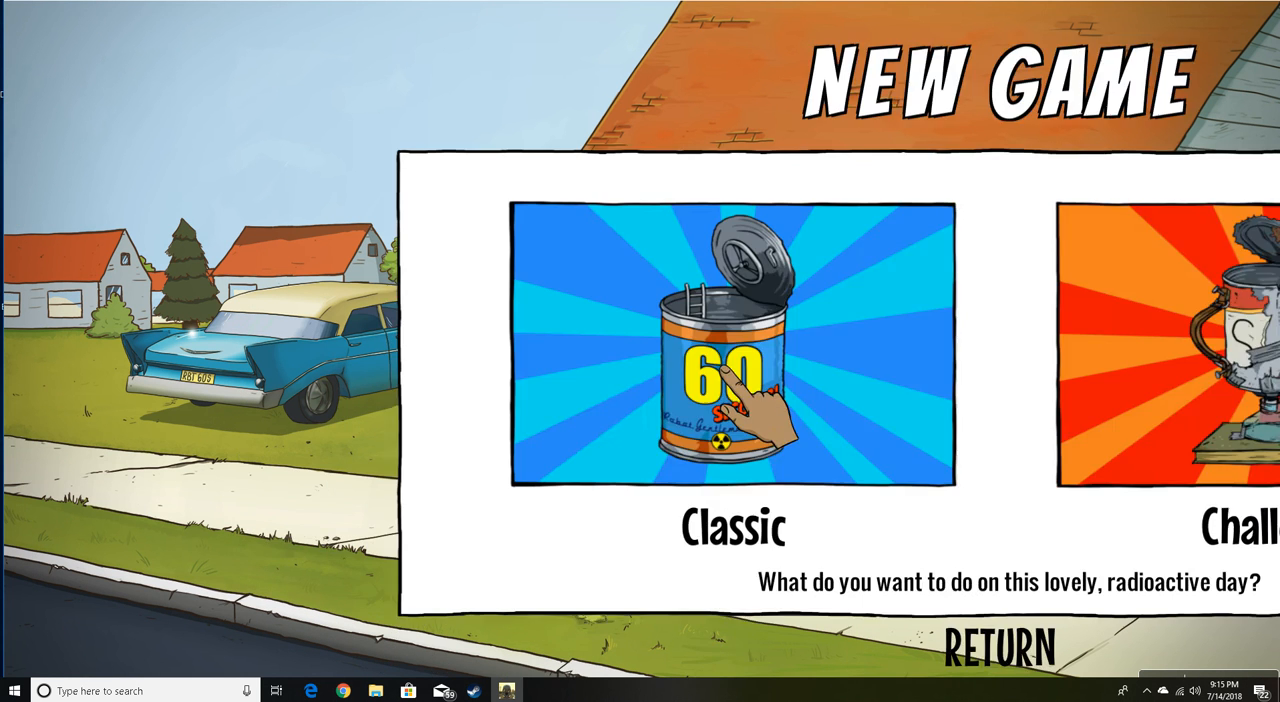
click(1180, 340)
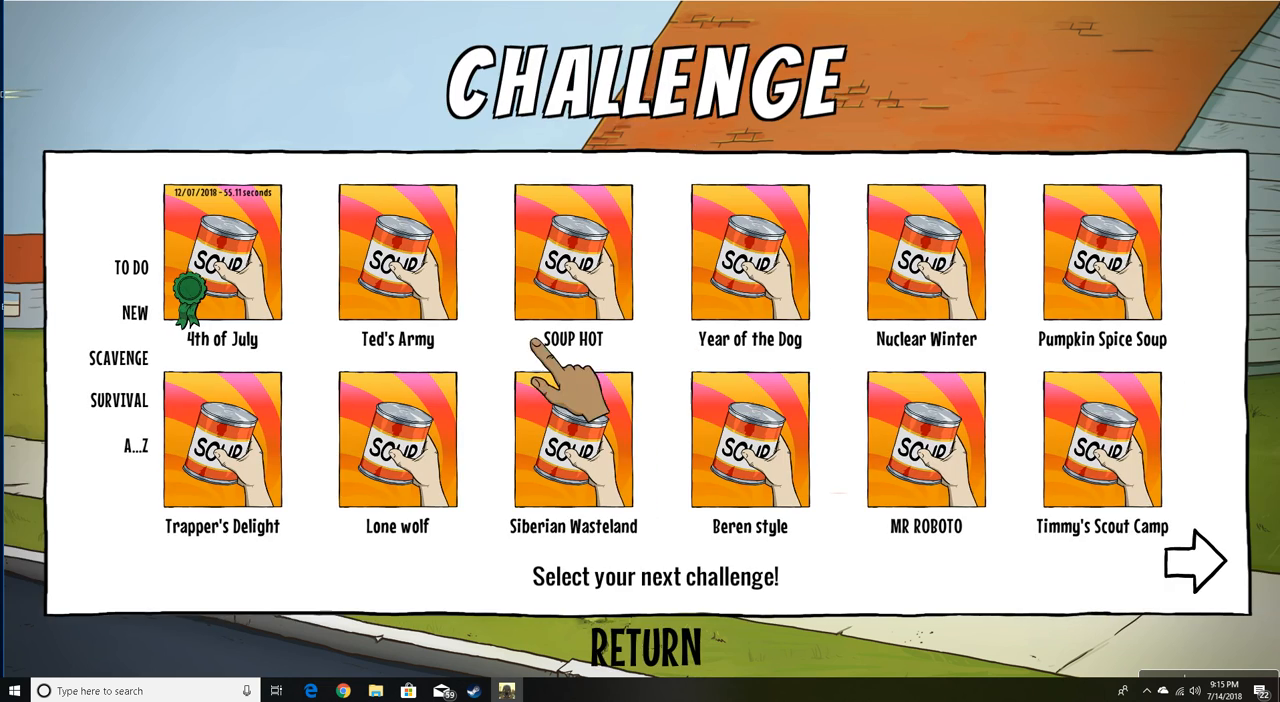
click(572, 270)
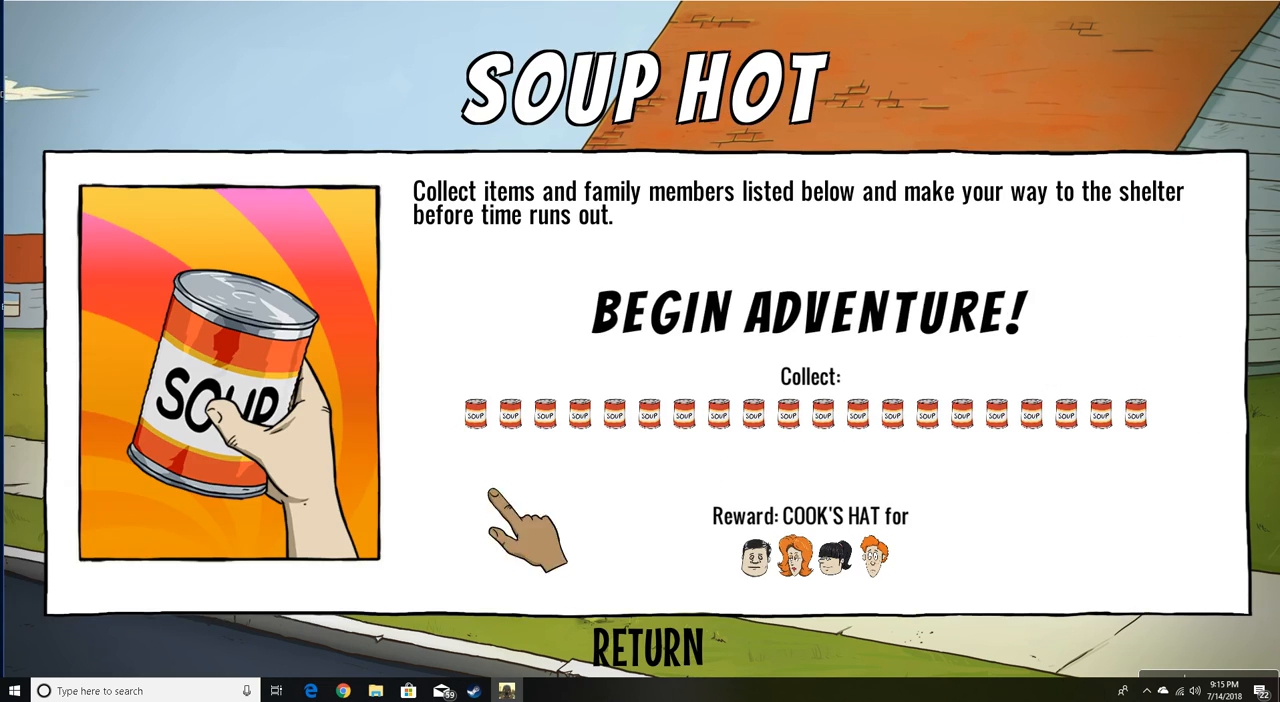
click(806, 306)
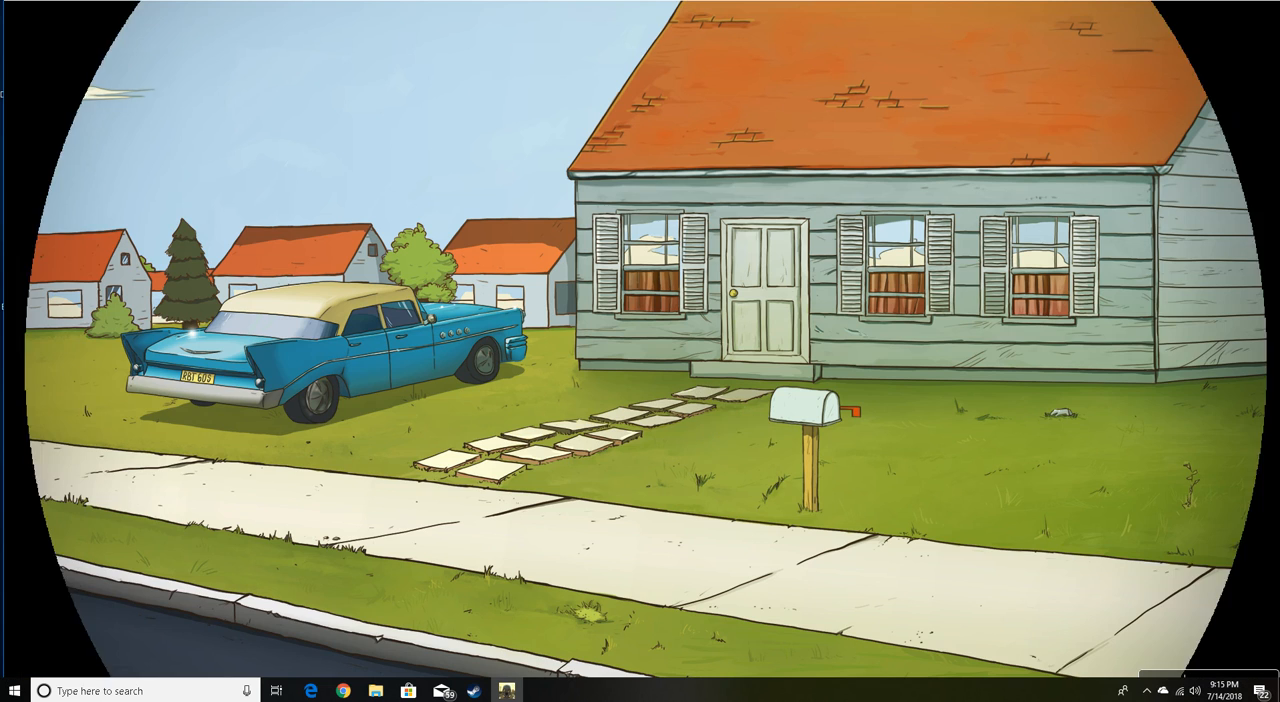